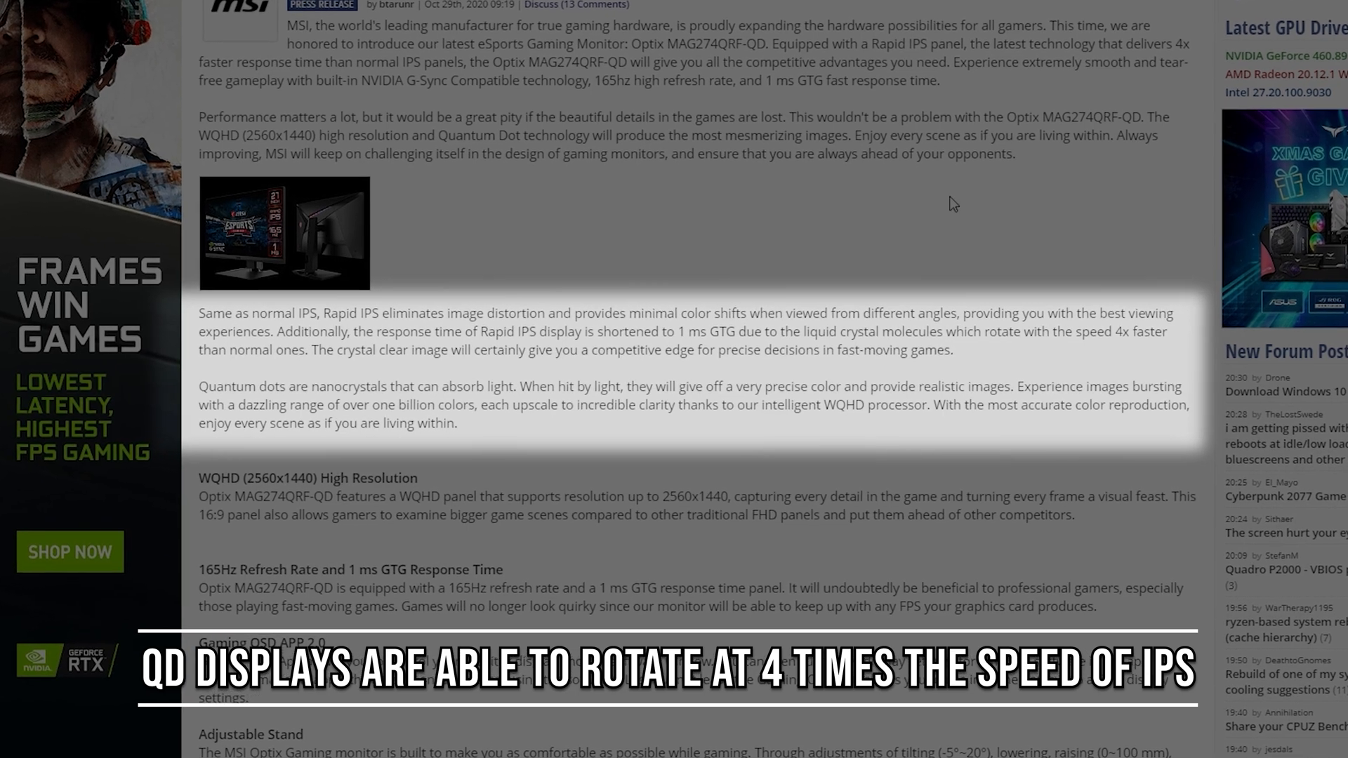
scroll(down, 3)
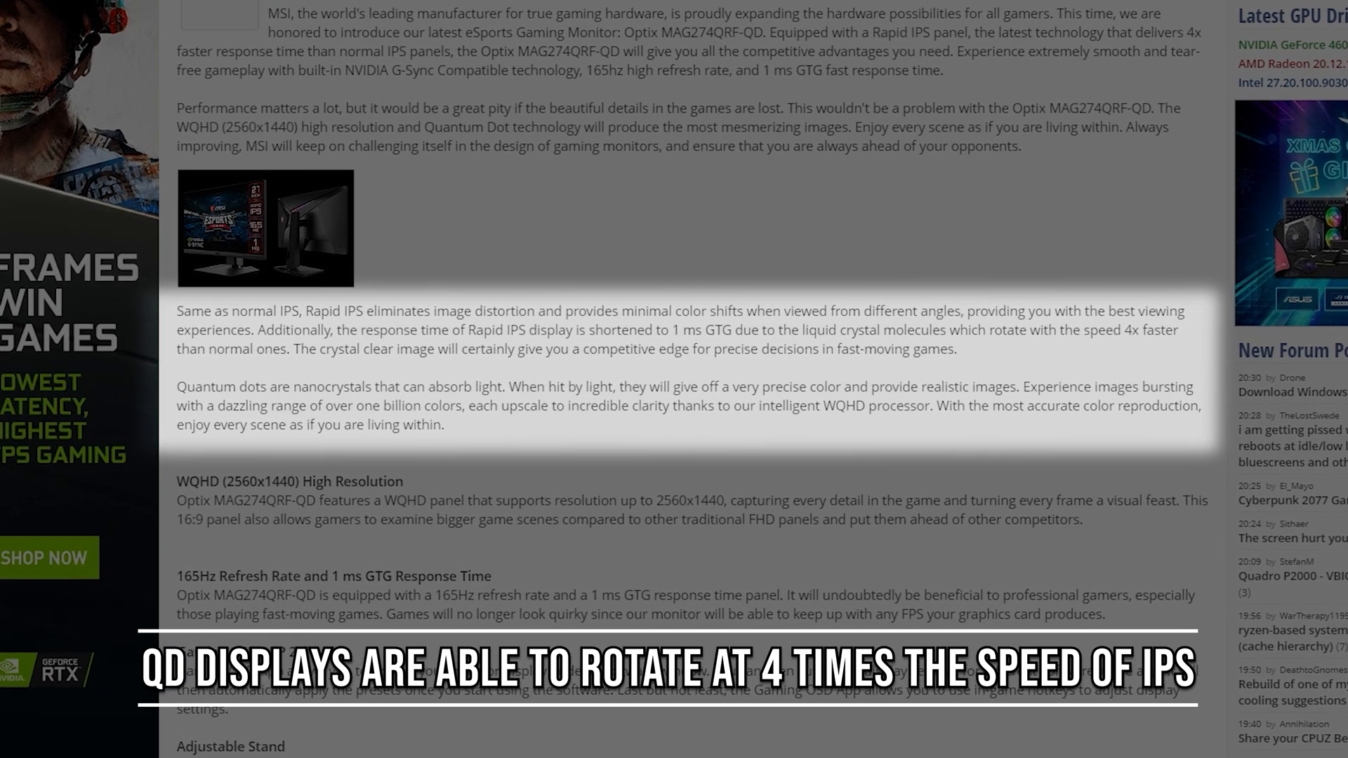